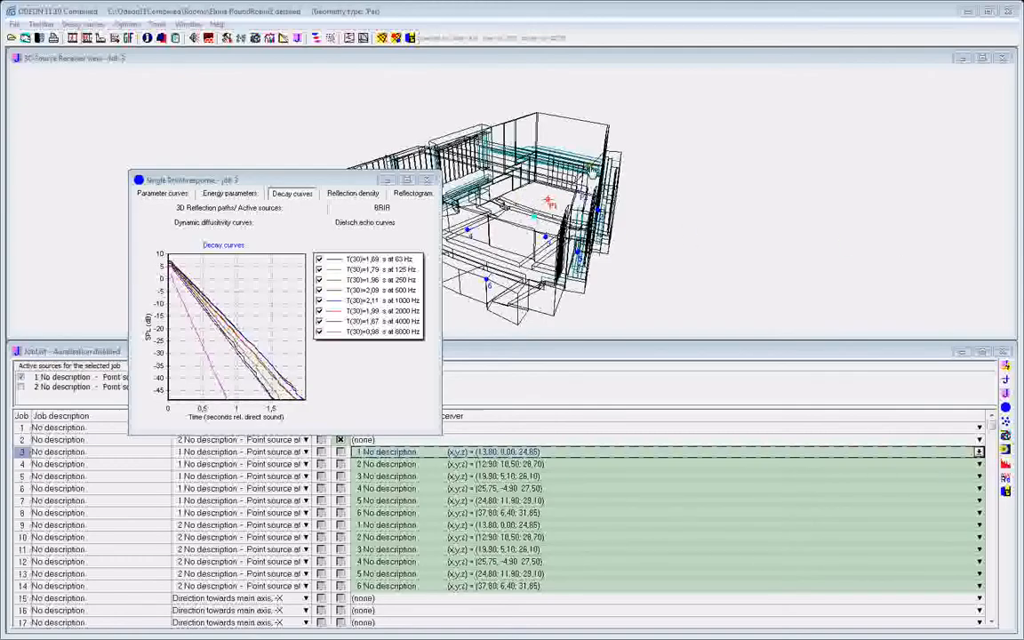
Step: Save job 3's decay curves as an ASCII energy-curves text file
left_click(83, 24)
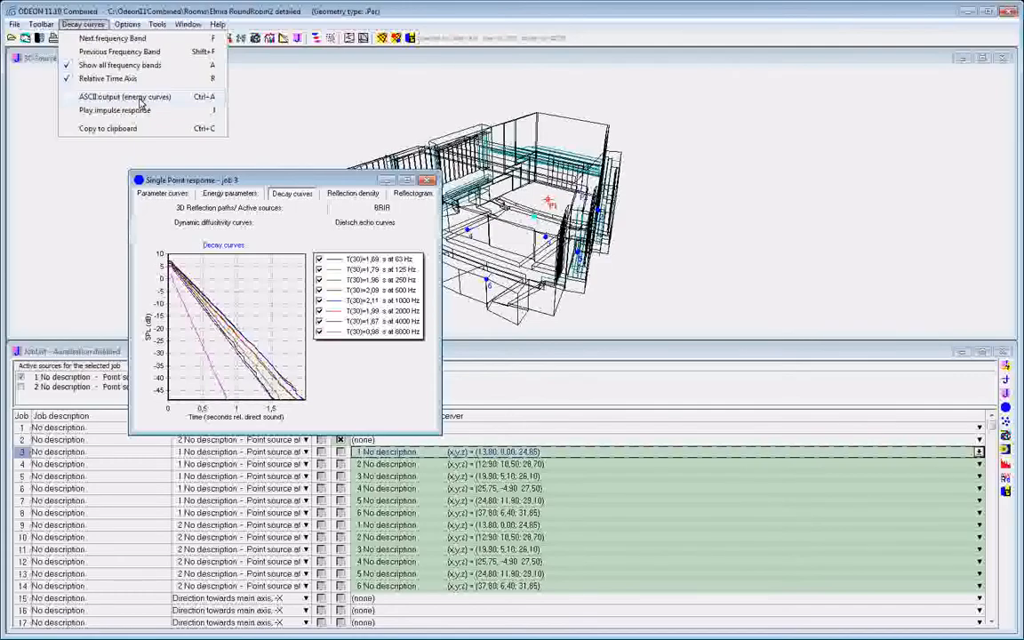
mouse_move(146, 99)
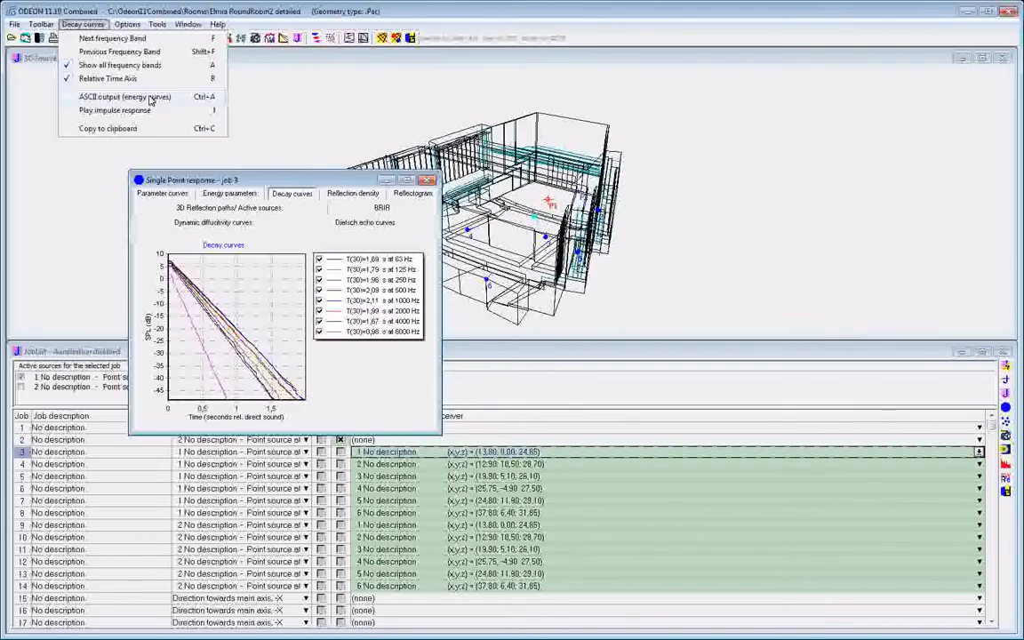
left_click(124, 96)
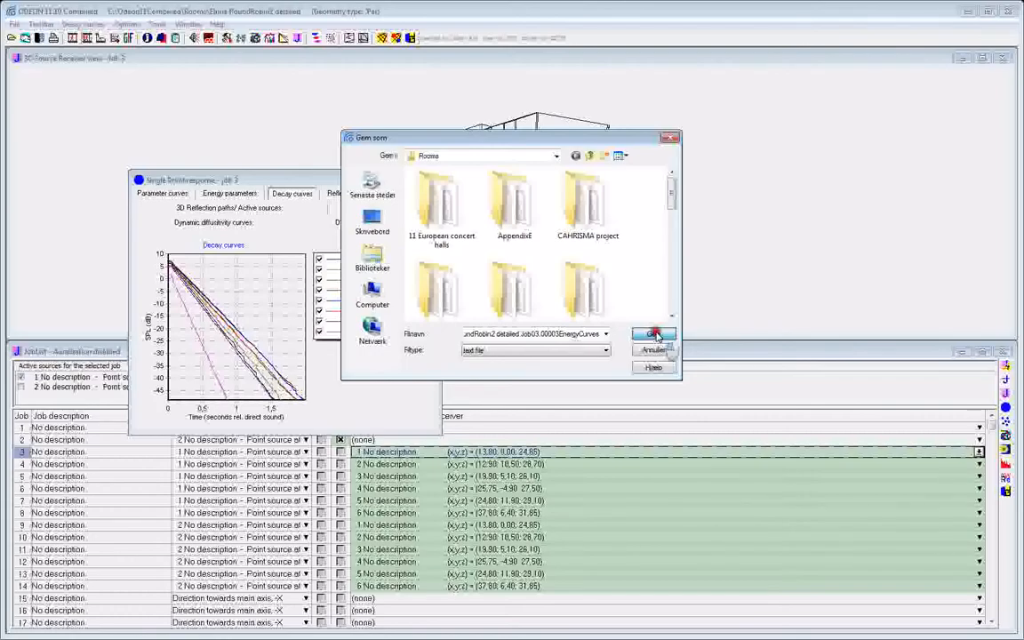
left_click(654, 335)
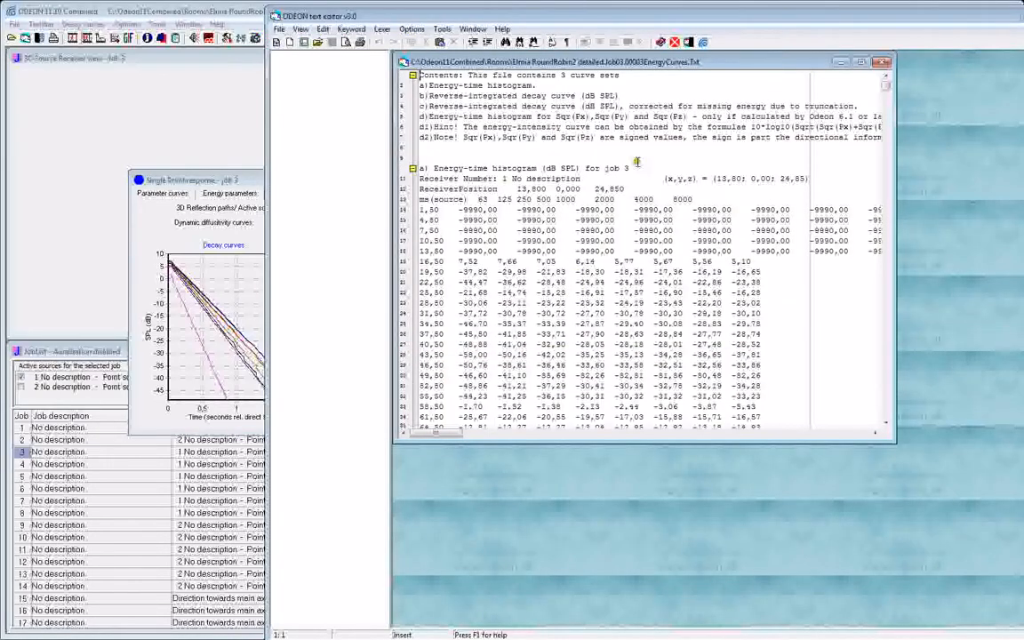
mouse_move(599, 273)
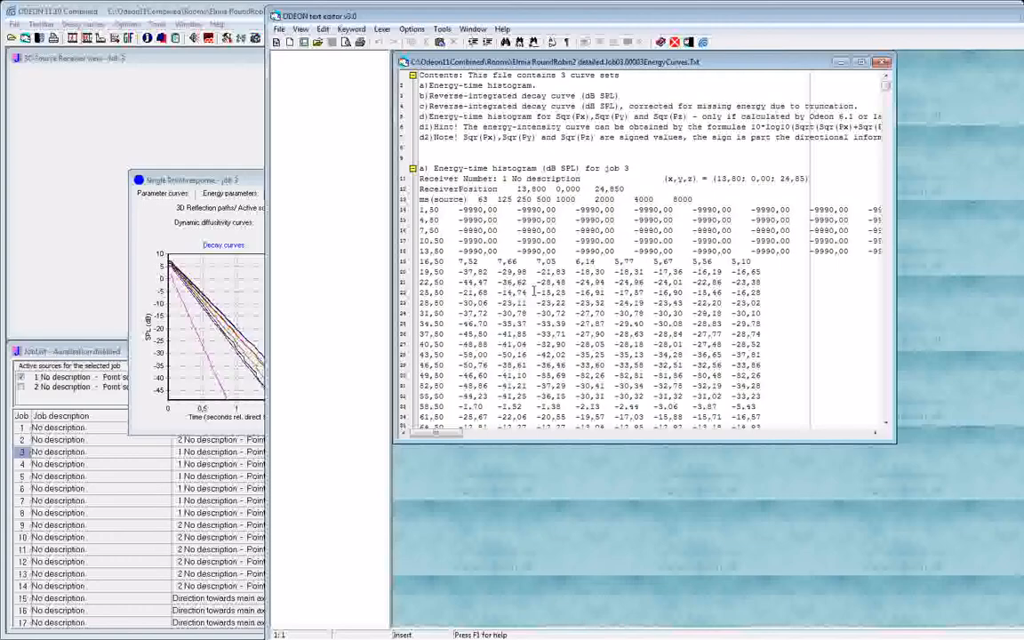
Step: Select all text in EnergyCurves.txt for copying
key("ctrl+a")
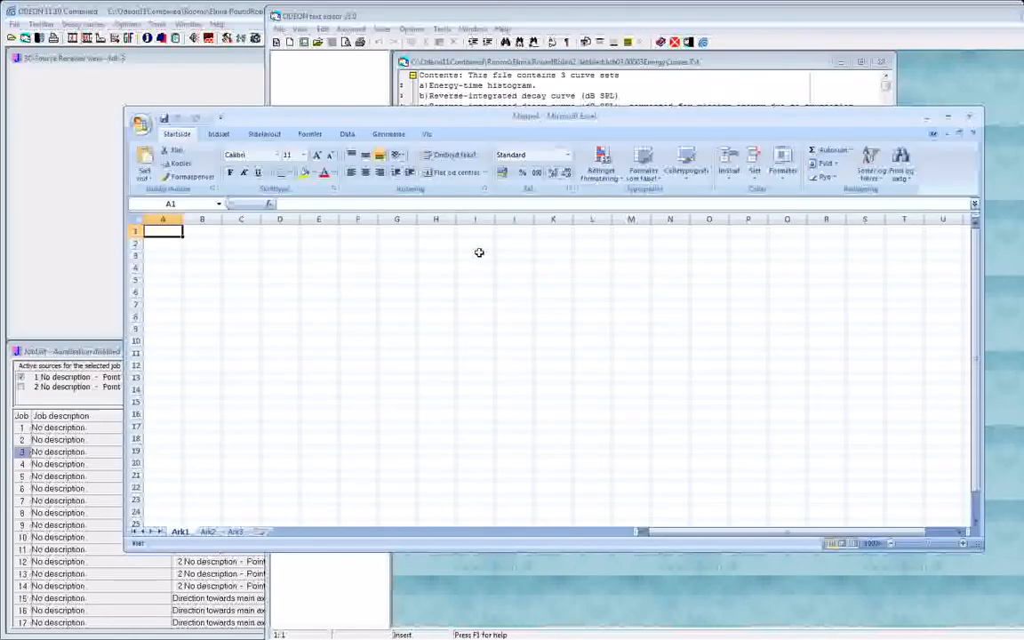
mouse_move(345, 273)
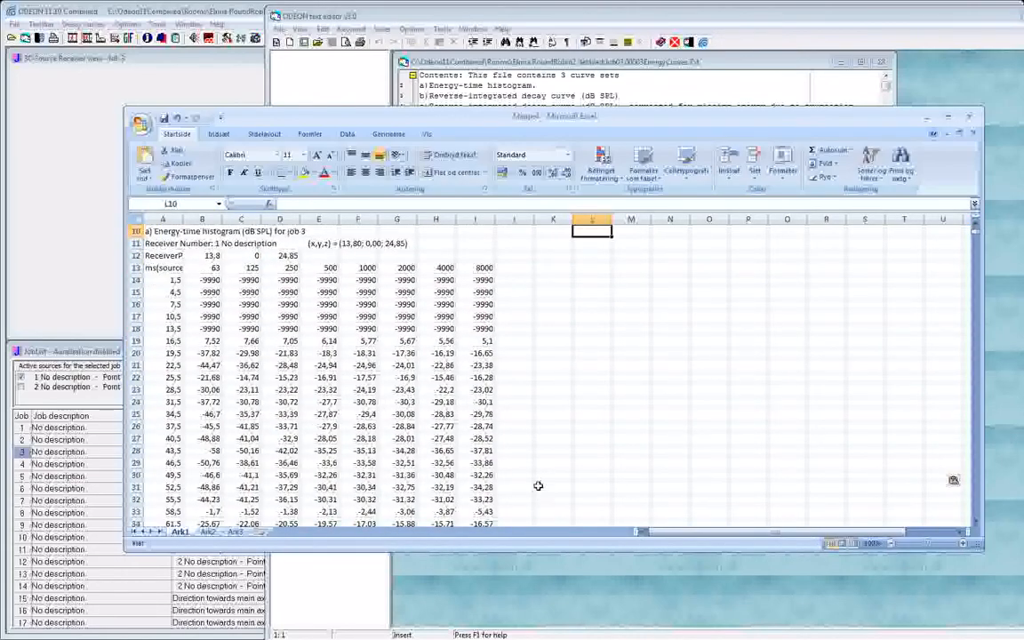
Step: Scroll through the pasted energy-curve rows in Excel and inspect a value
scroll("down", 3)
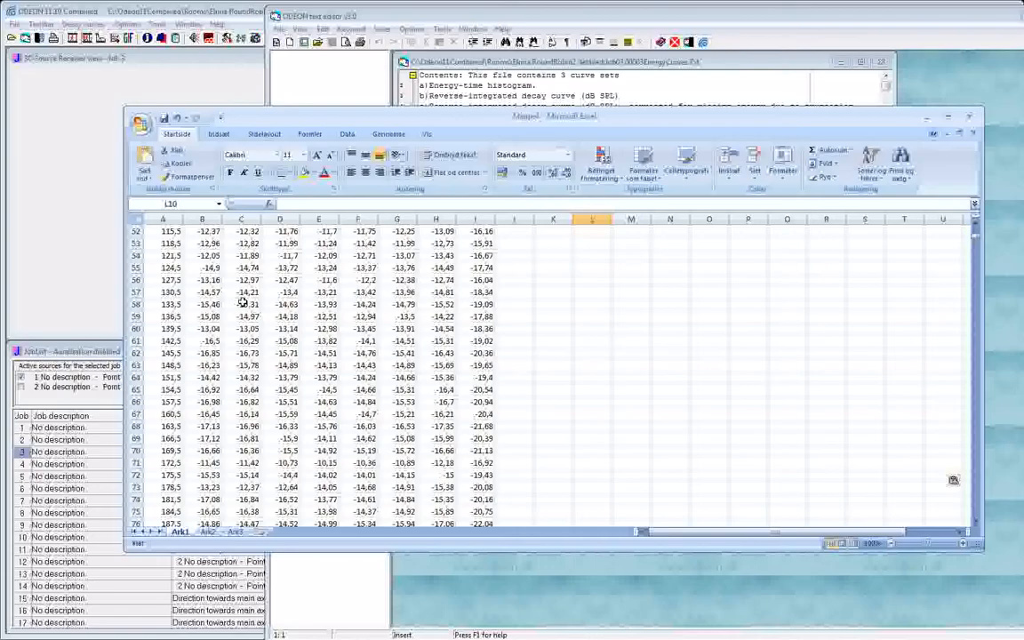
scroll("down", 3)
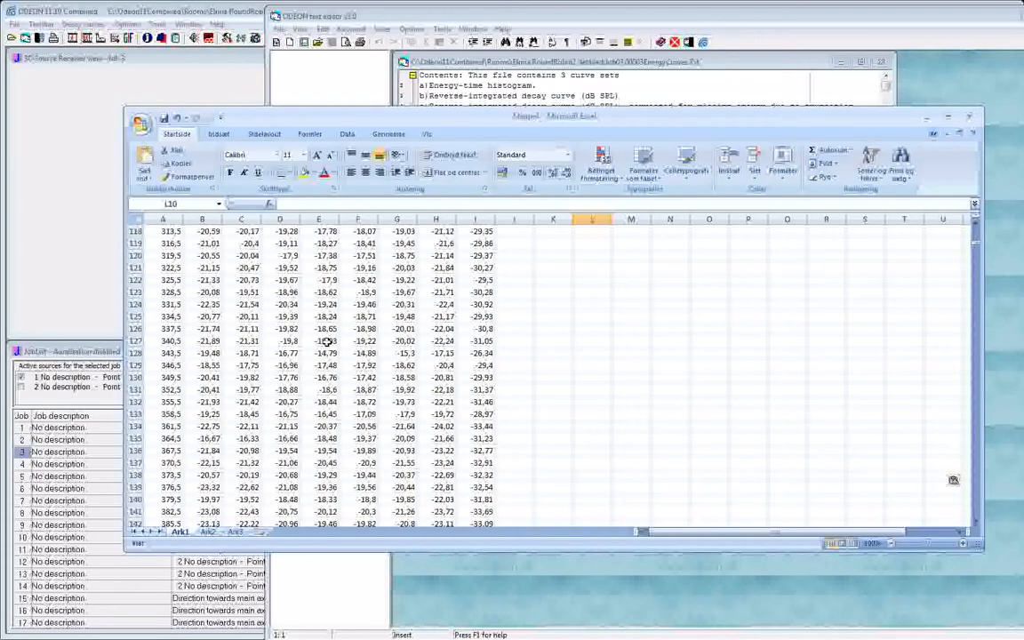
left_click(474, 487)
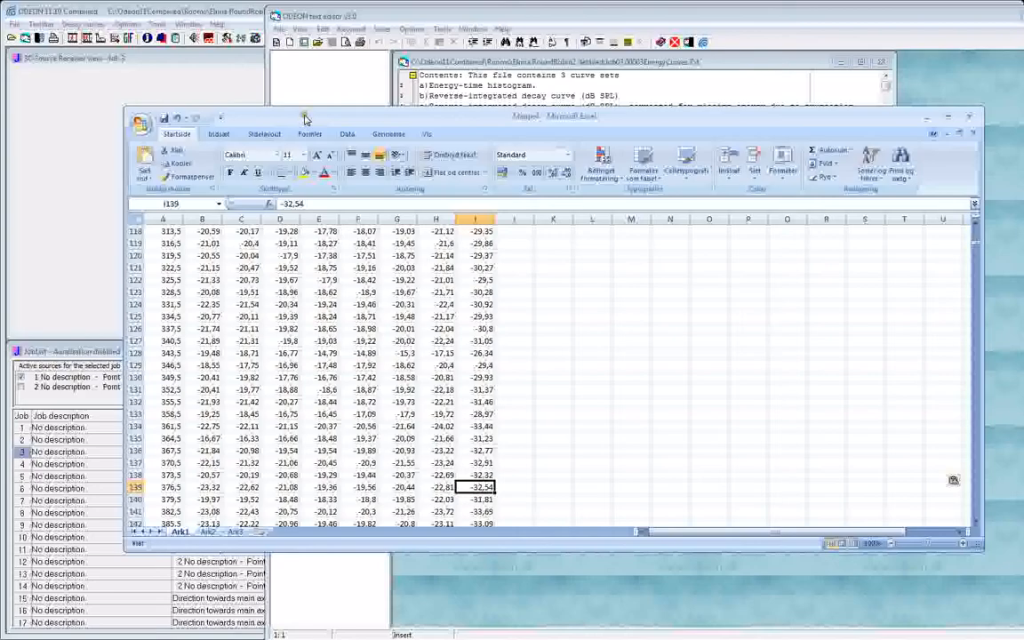
mouse_move(176, 24)
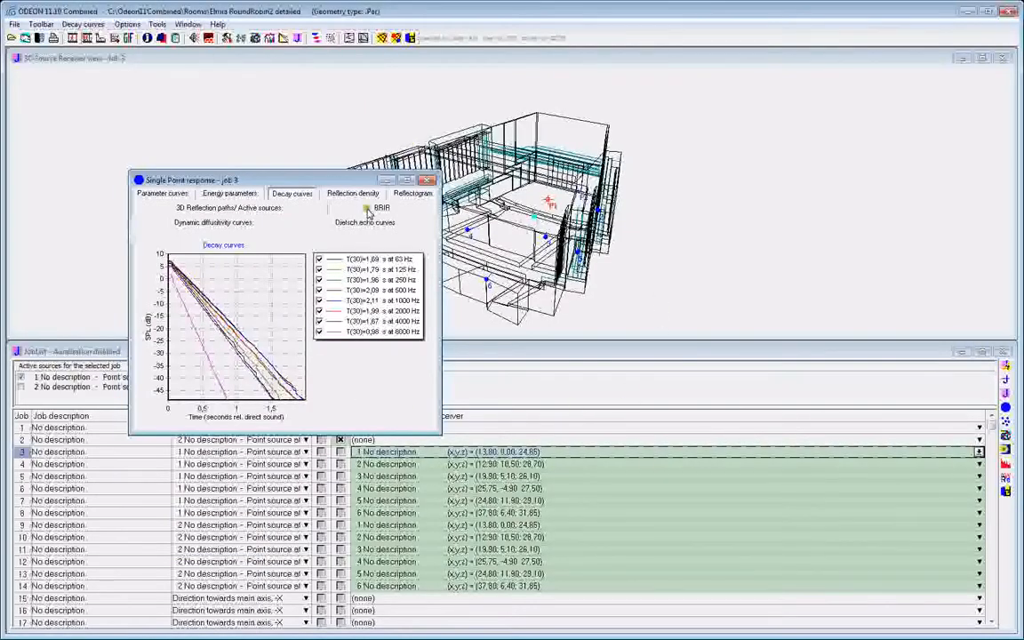
Step: View job 3's reflection density, decay curves and energy parameters graphs
left_click(352, 193)
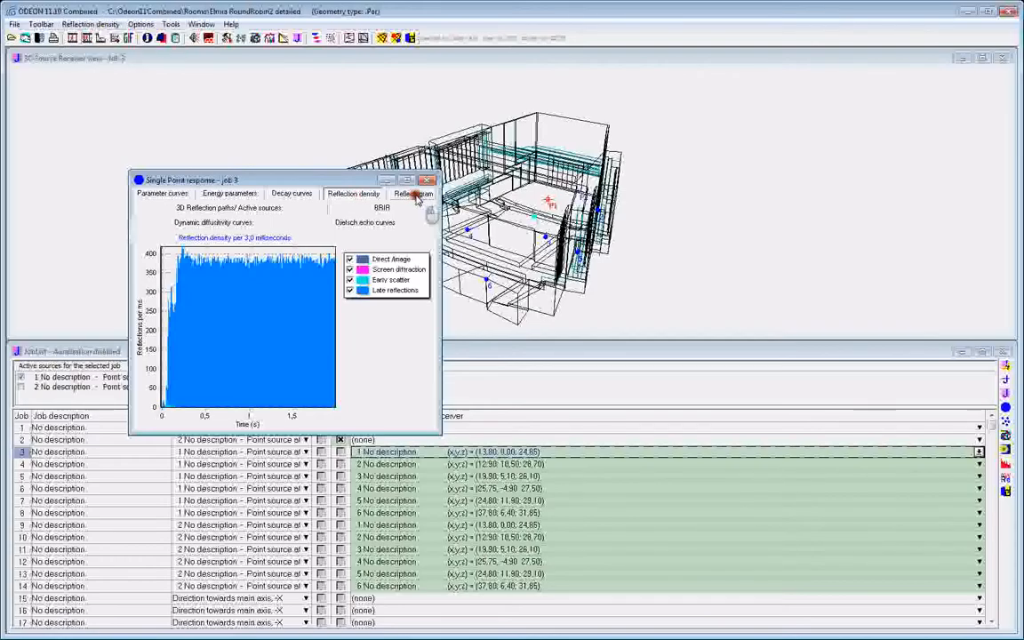
left_click(291, 193)
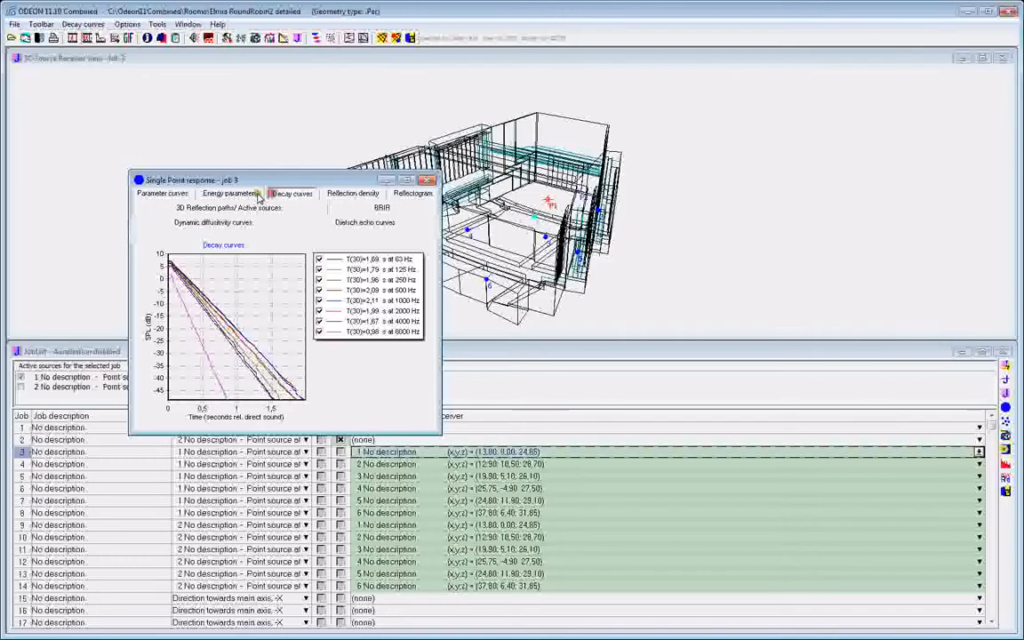
left_click(230, 193)
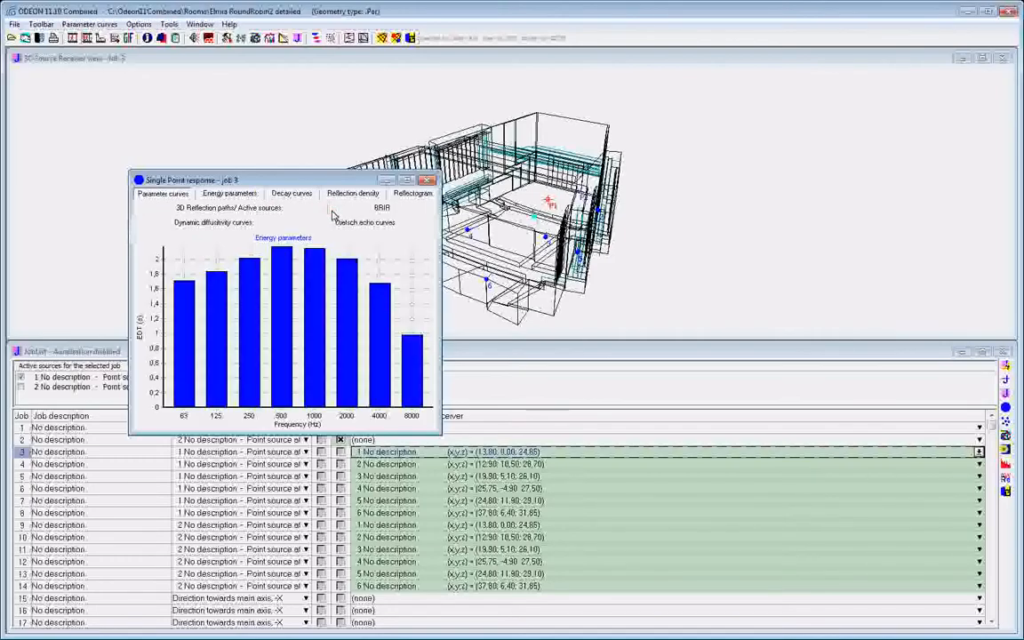
mouse_move(548, 436)
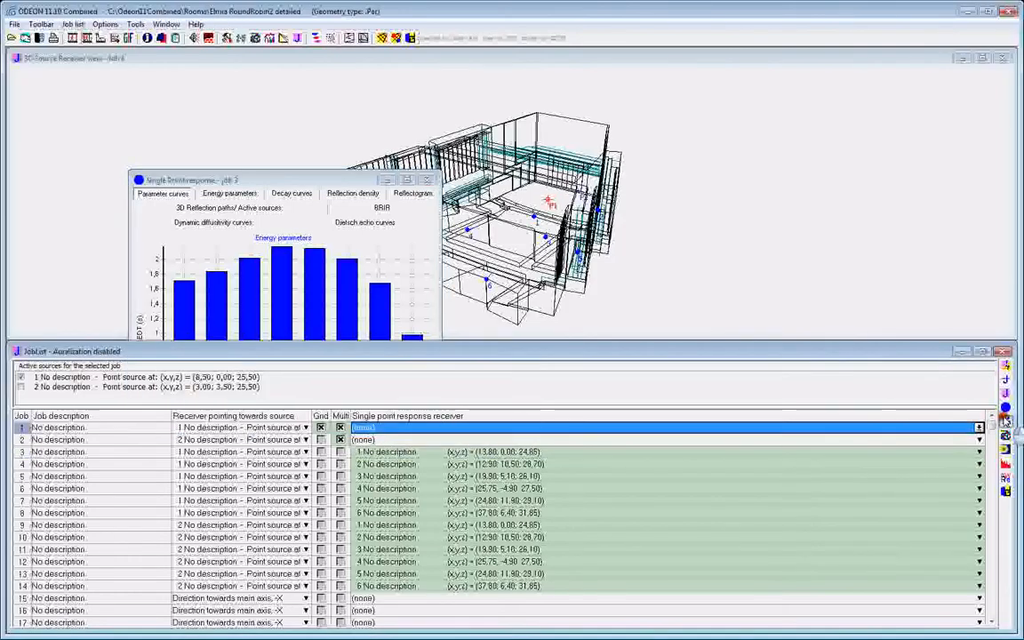
mouse_move(1006, 423)
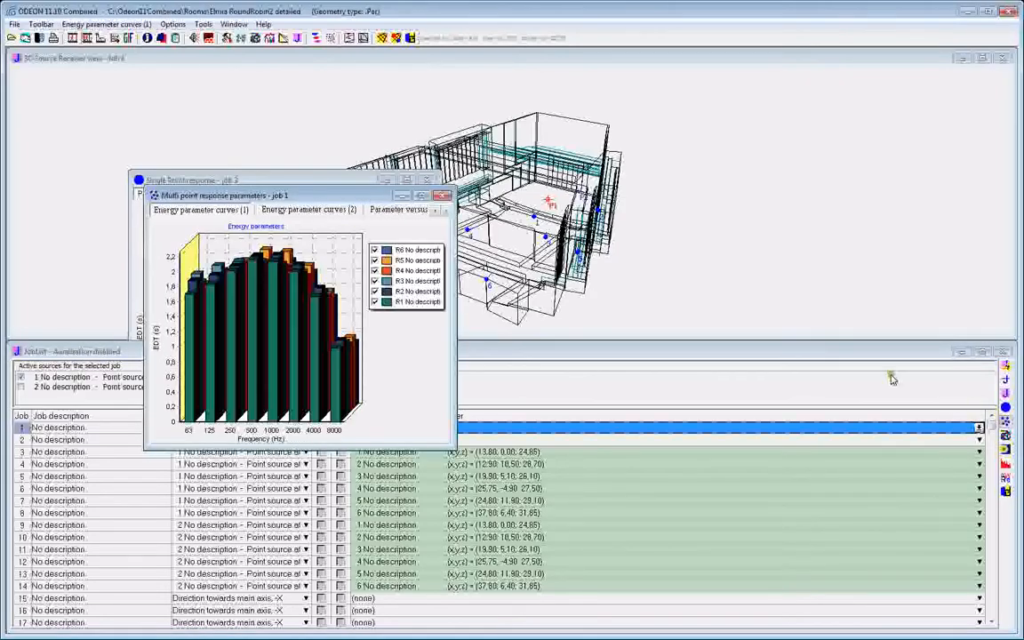
mouse_move(109, 58)
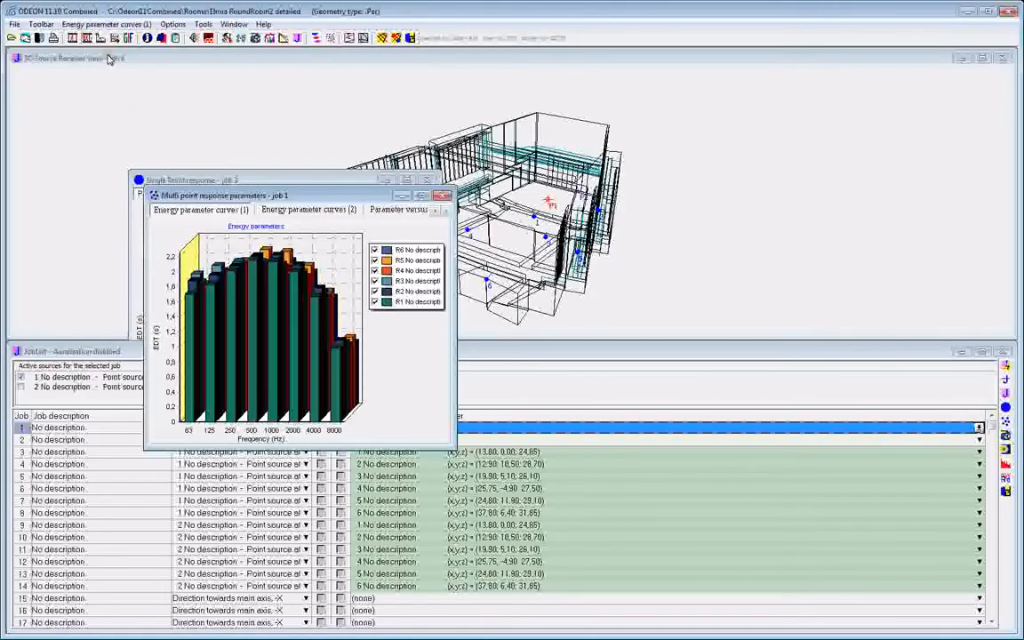
Step: Save job 1's multipoint energy parameters as a text file
left_click(106, 24)
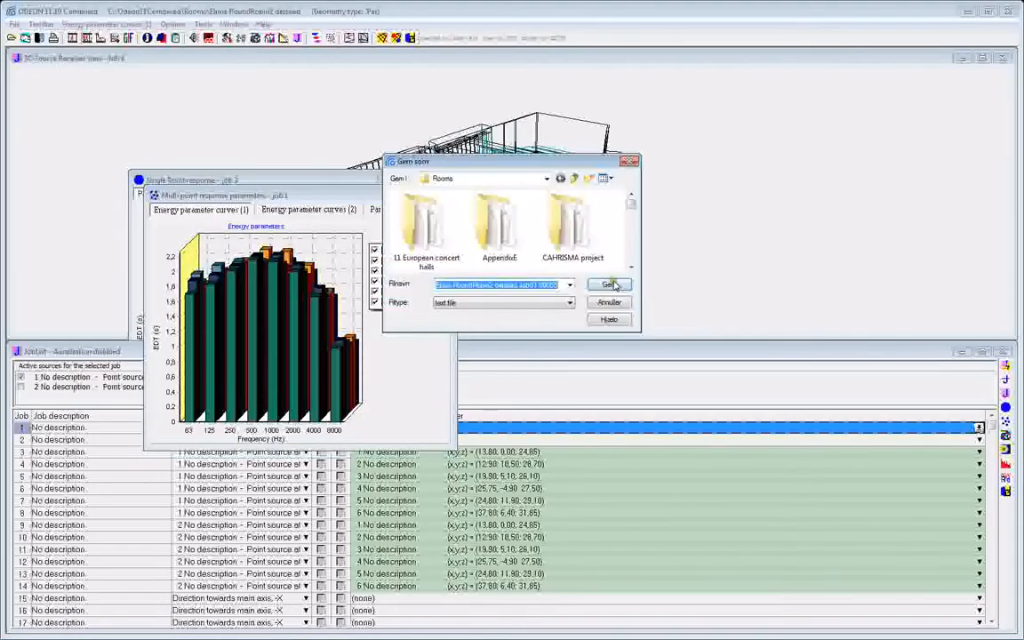
left_click(609, 285)
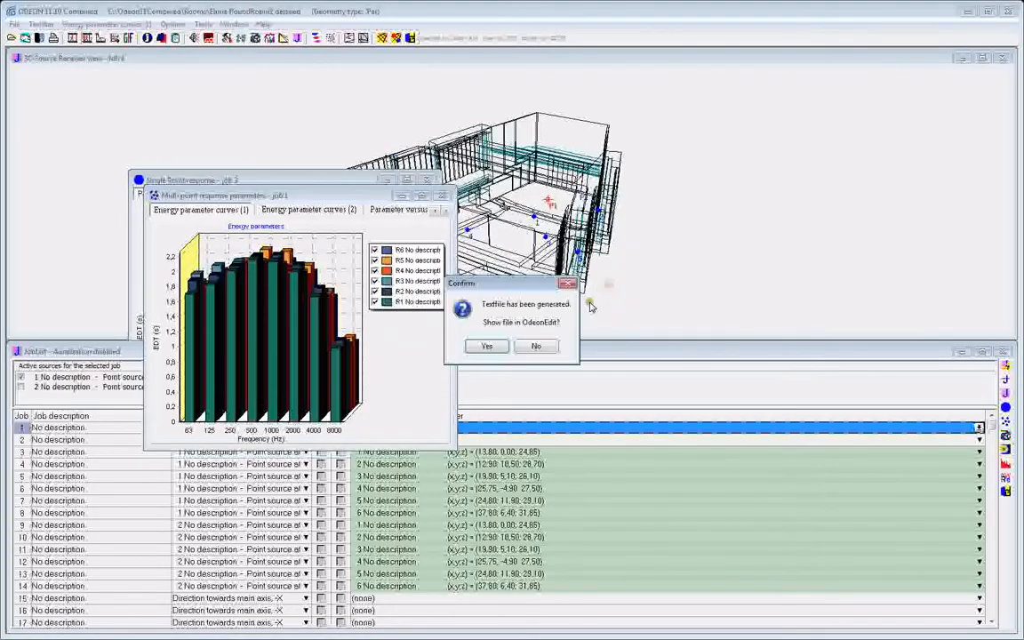
Step: Confirm viewing the file in OdeonEdit and scroll through the C(50) and D(50) statistics
left_click(486, 346)
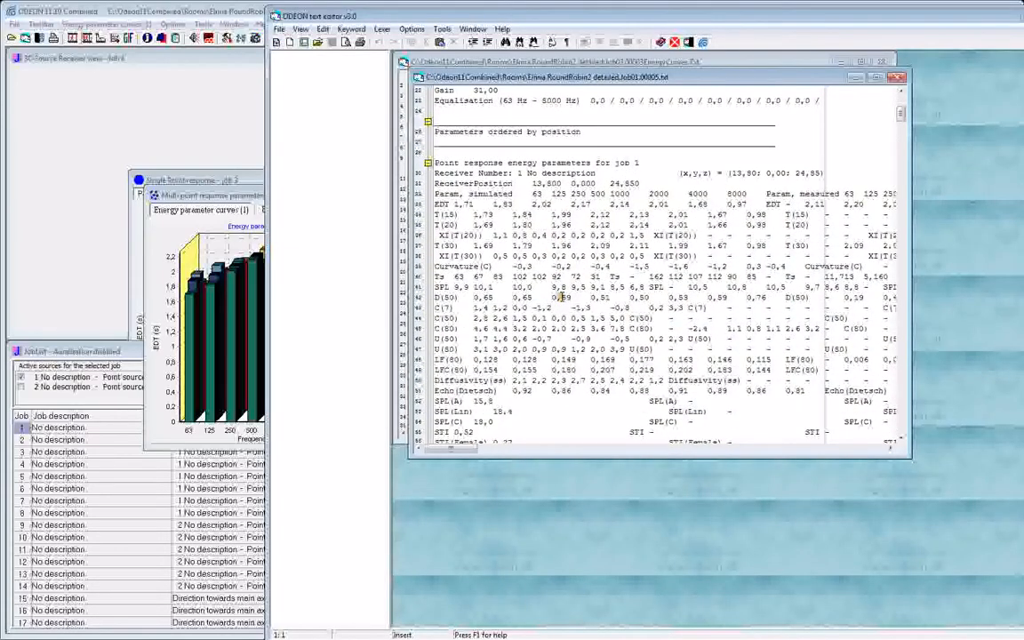
scroll("up", 3)
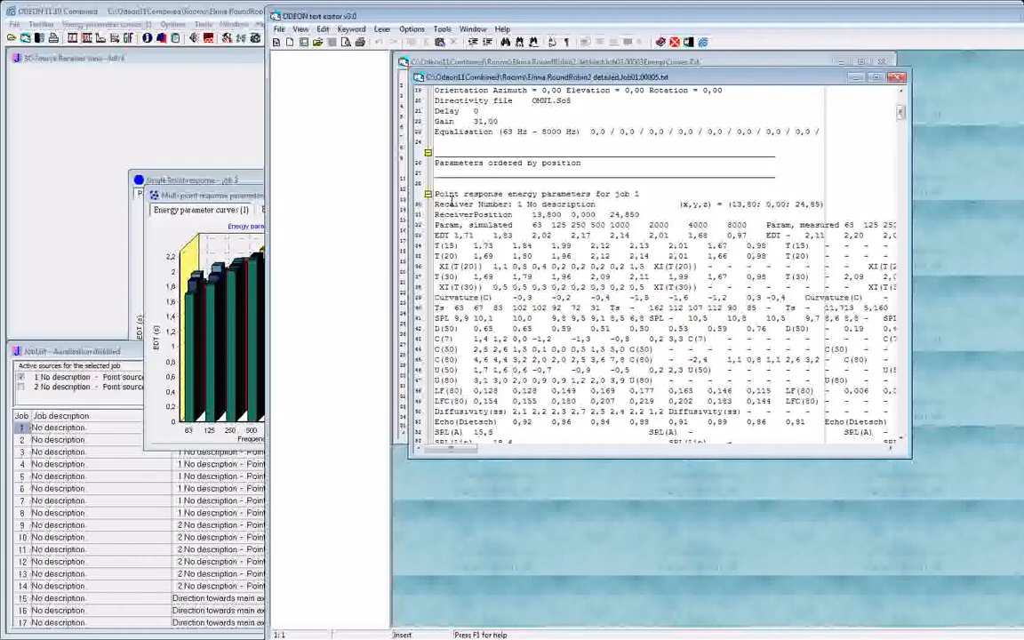
scroll("down", 3)
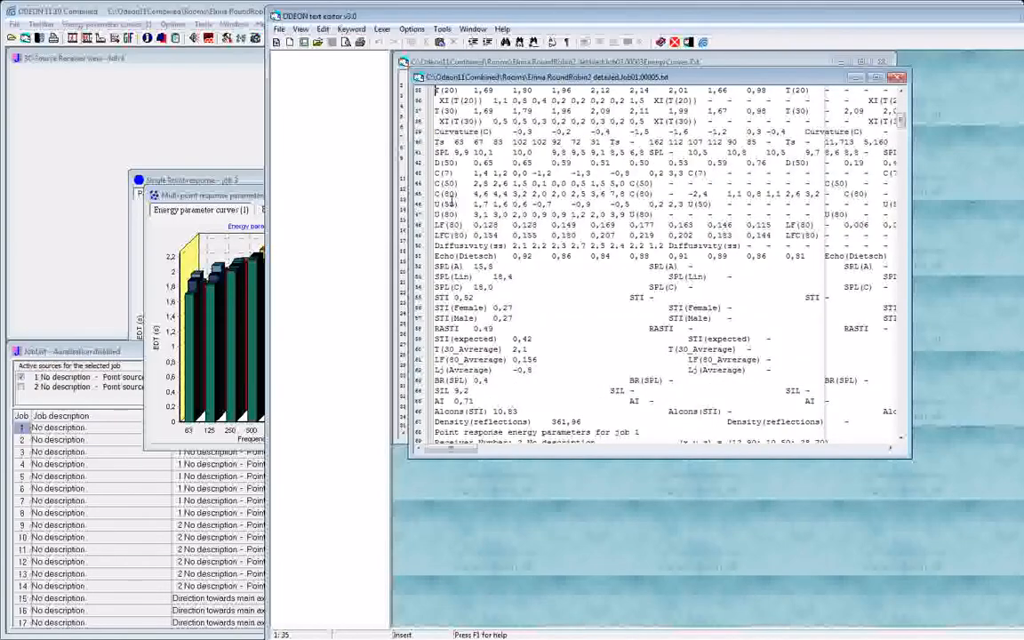
scroll("down", 3)
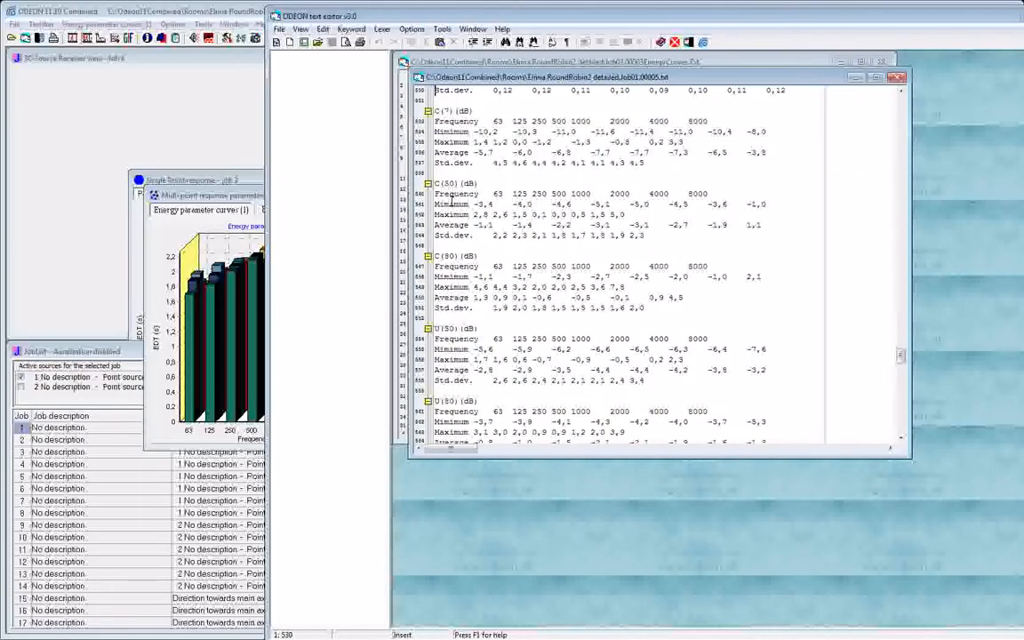